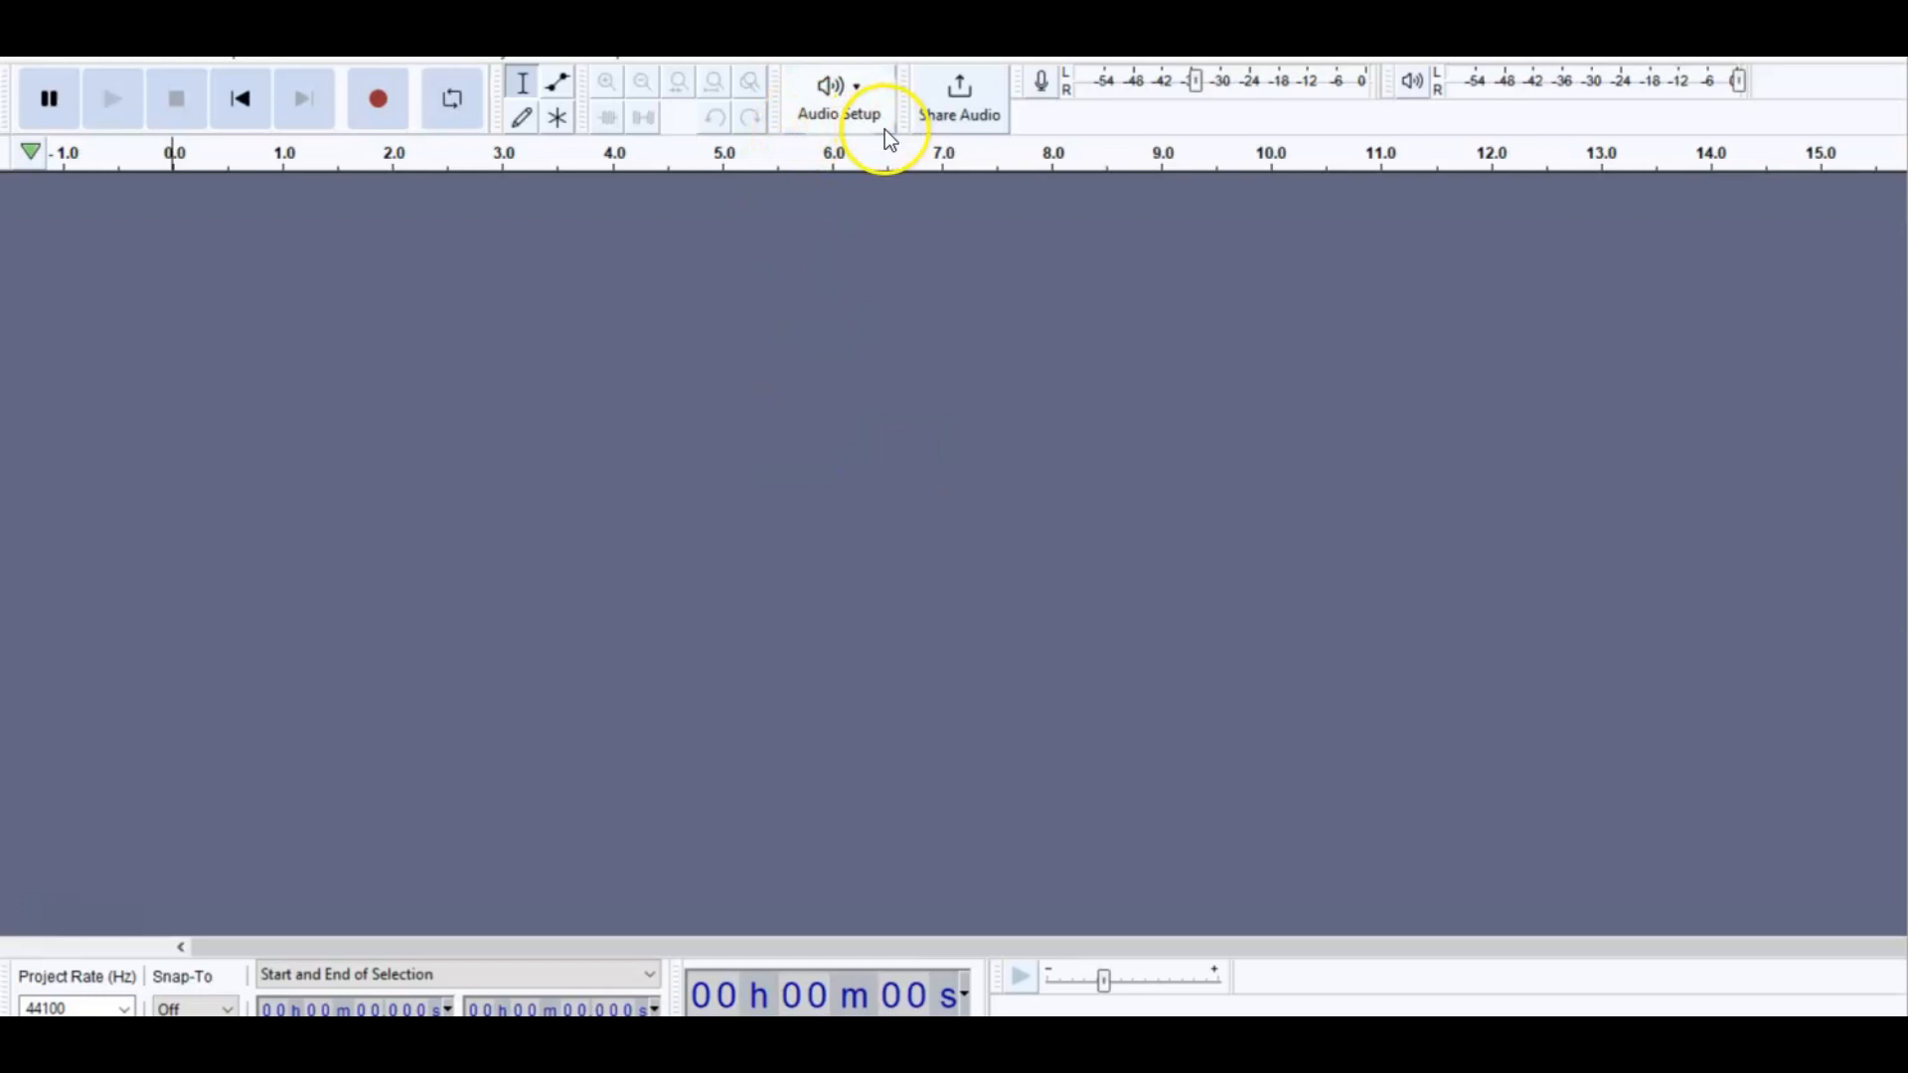
# - Switch the recording device from the Realtek mic to Microphone (Yeti Nano) in Audio Setup
pyautogui.click(836, 98)
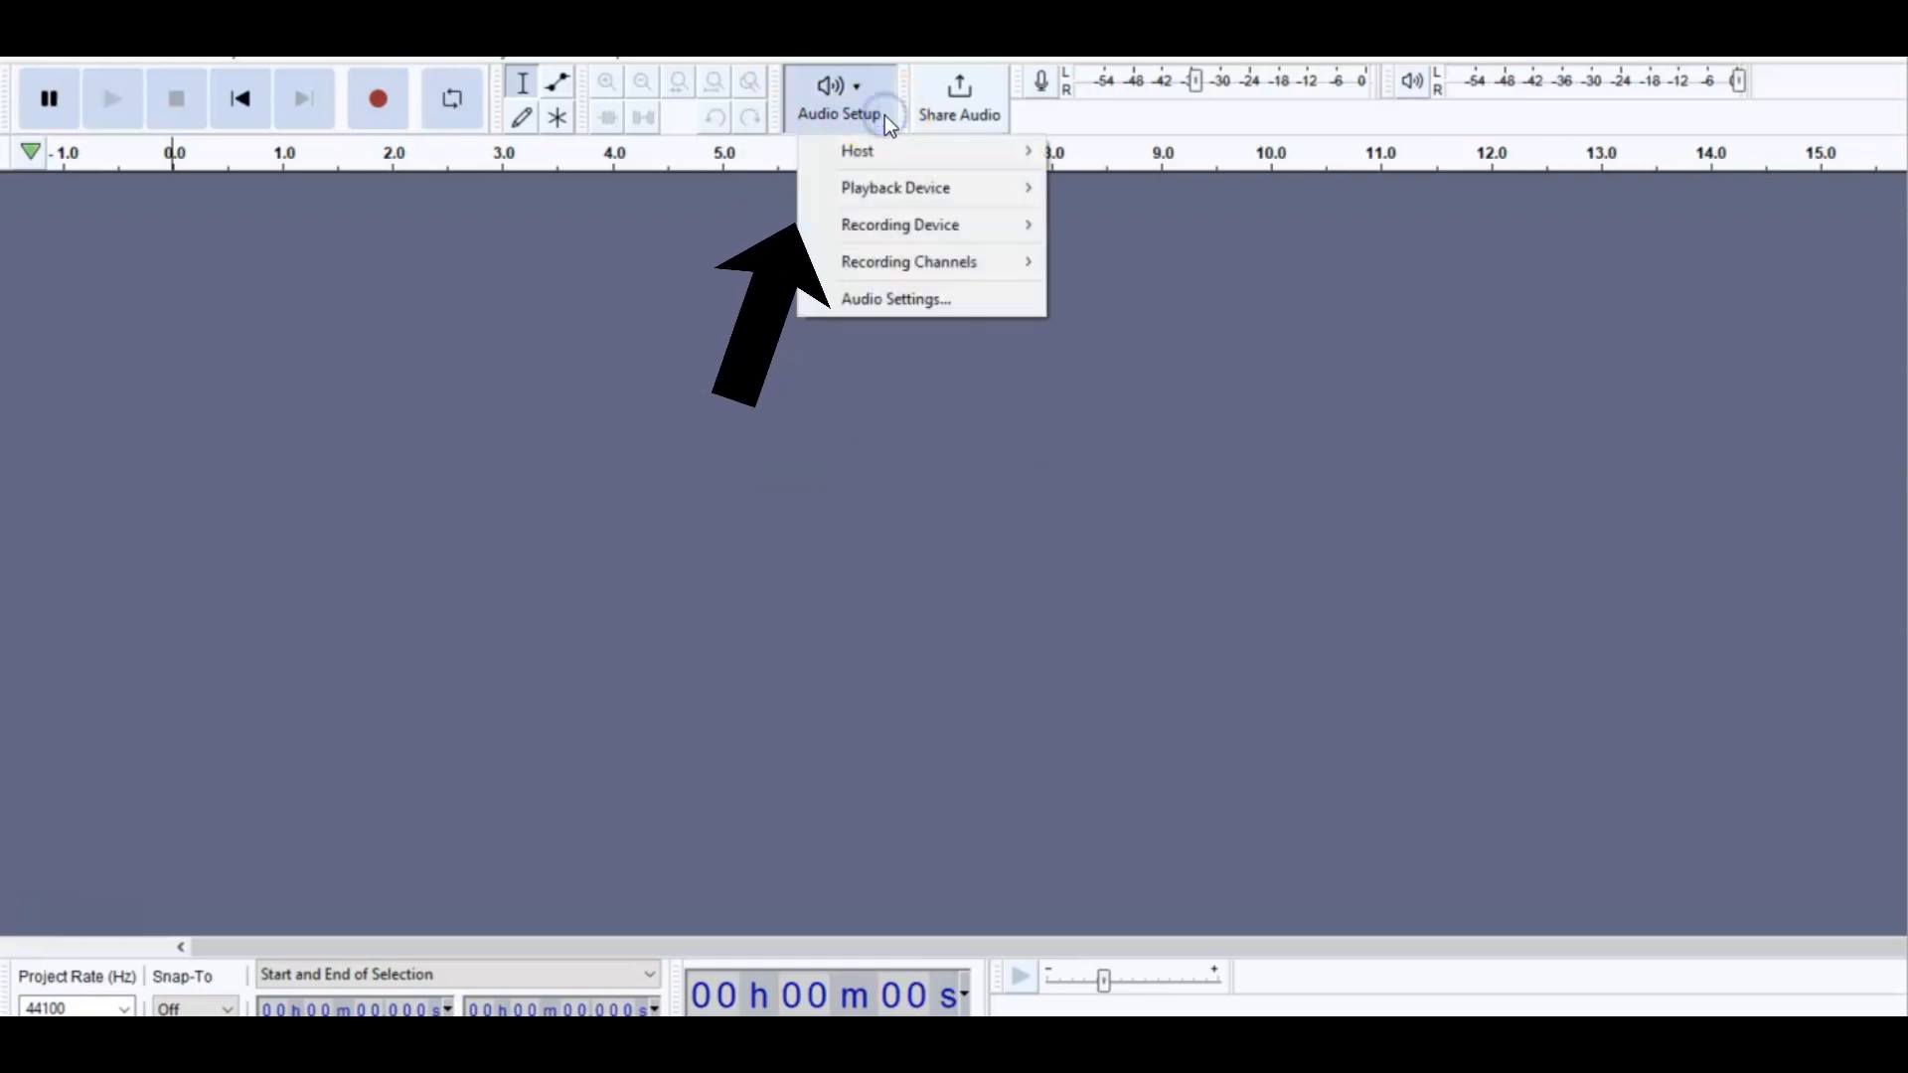
pyautogui.moveTo(900, 223)
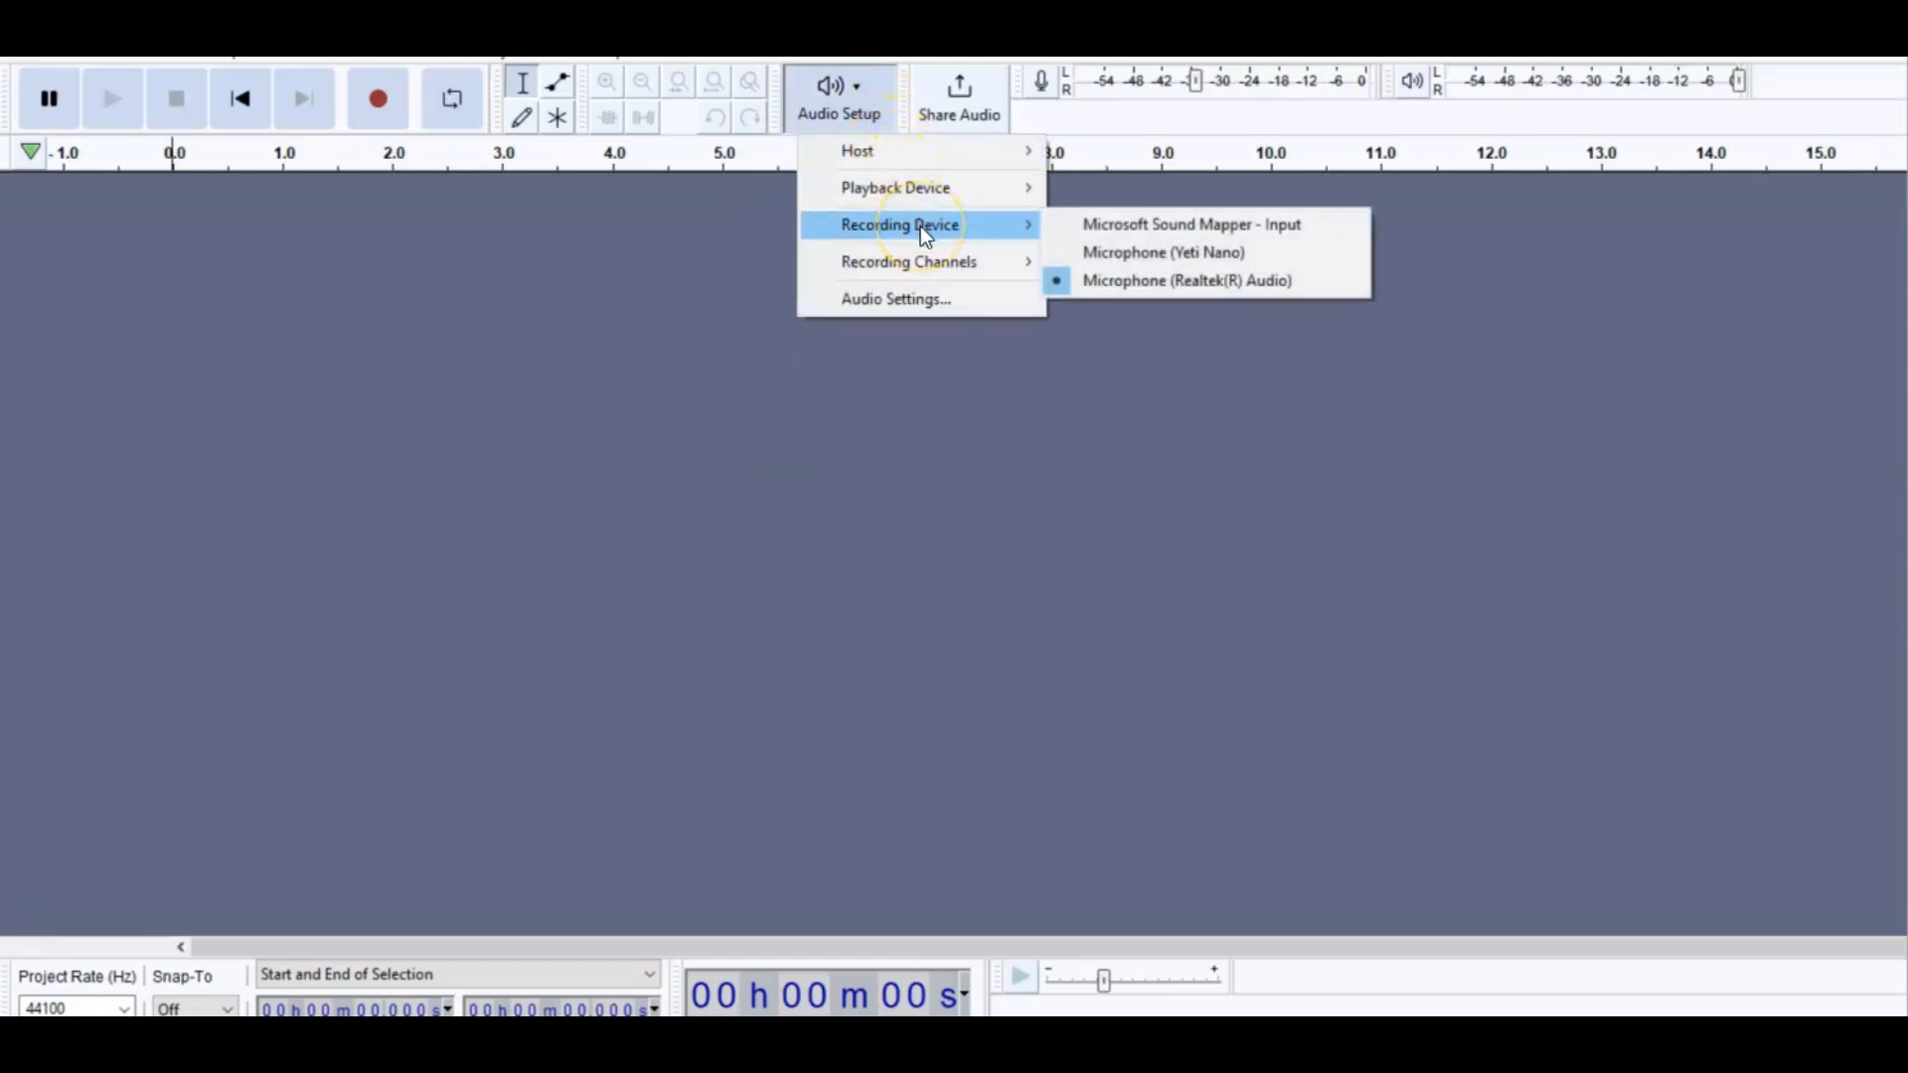
pyautogui.moveTo(1138, 191)
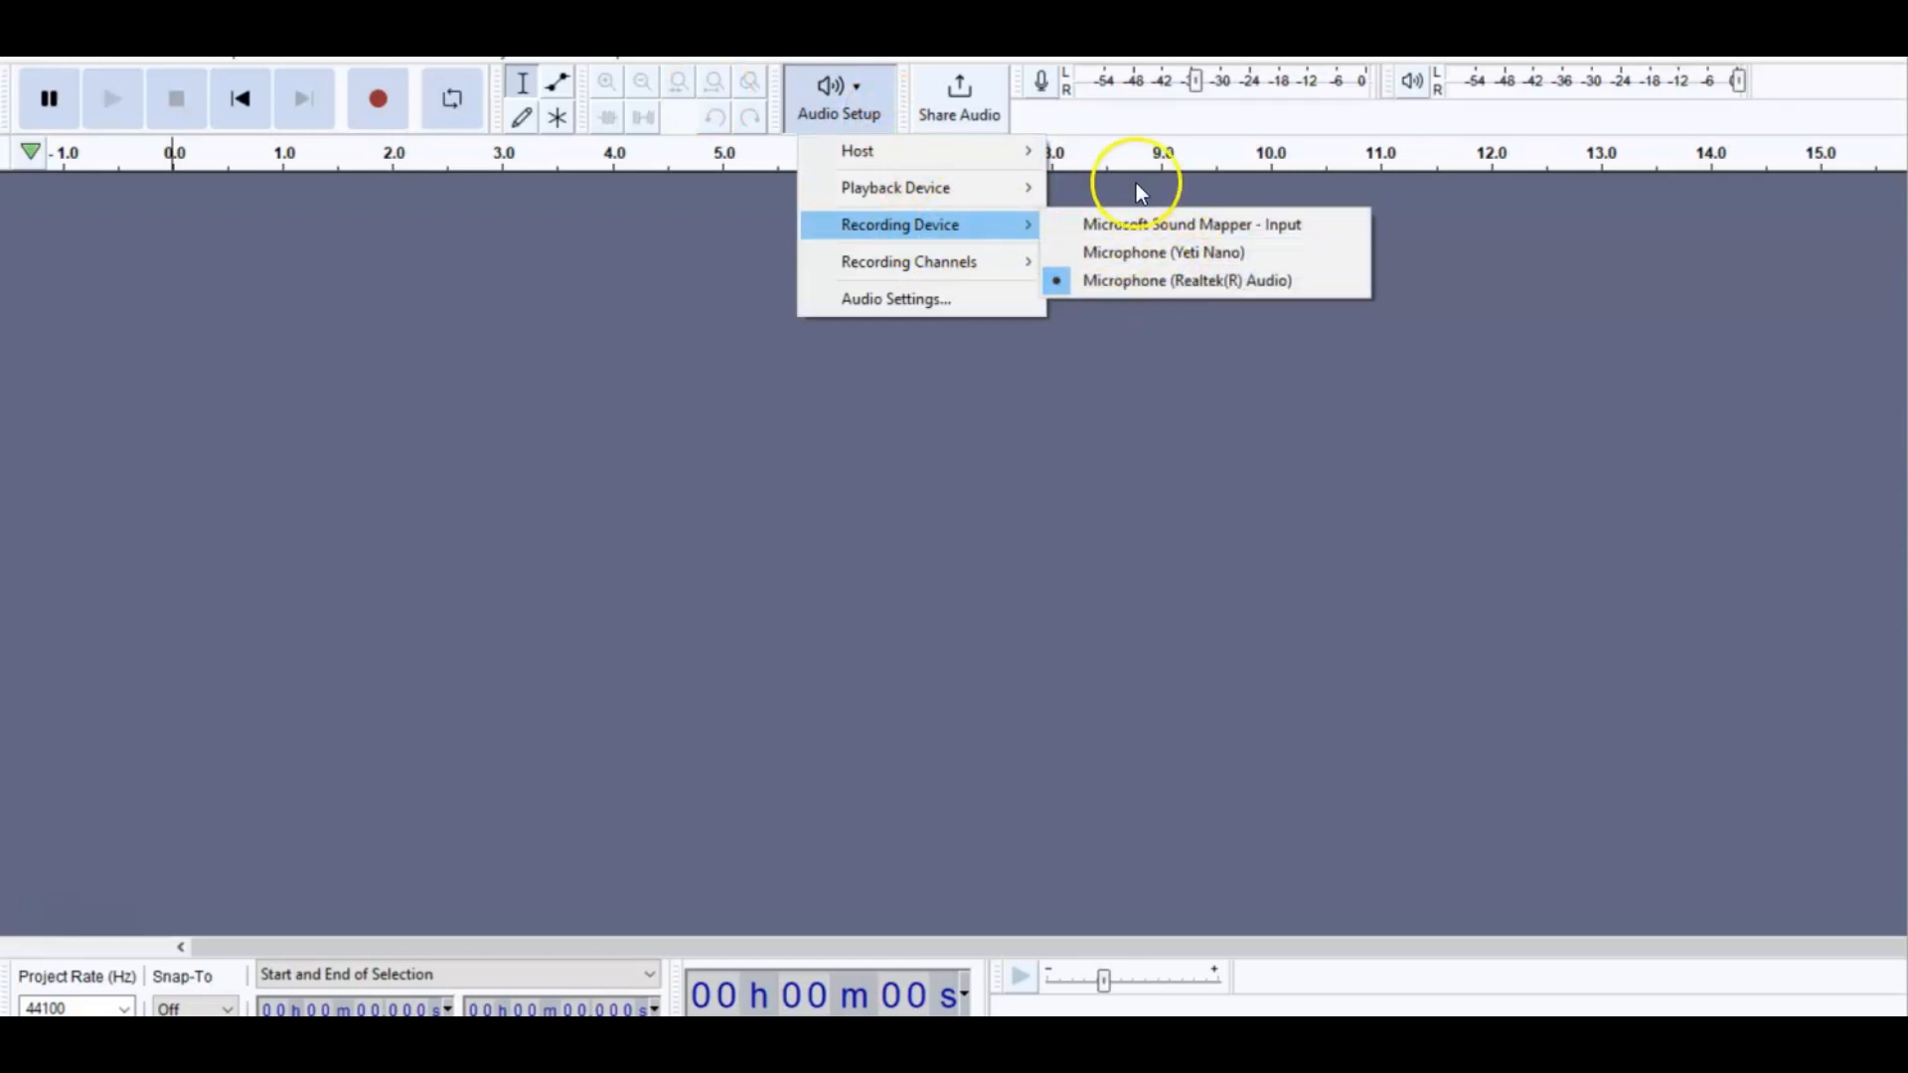
pyautogui.moveTo(1192, 232)
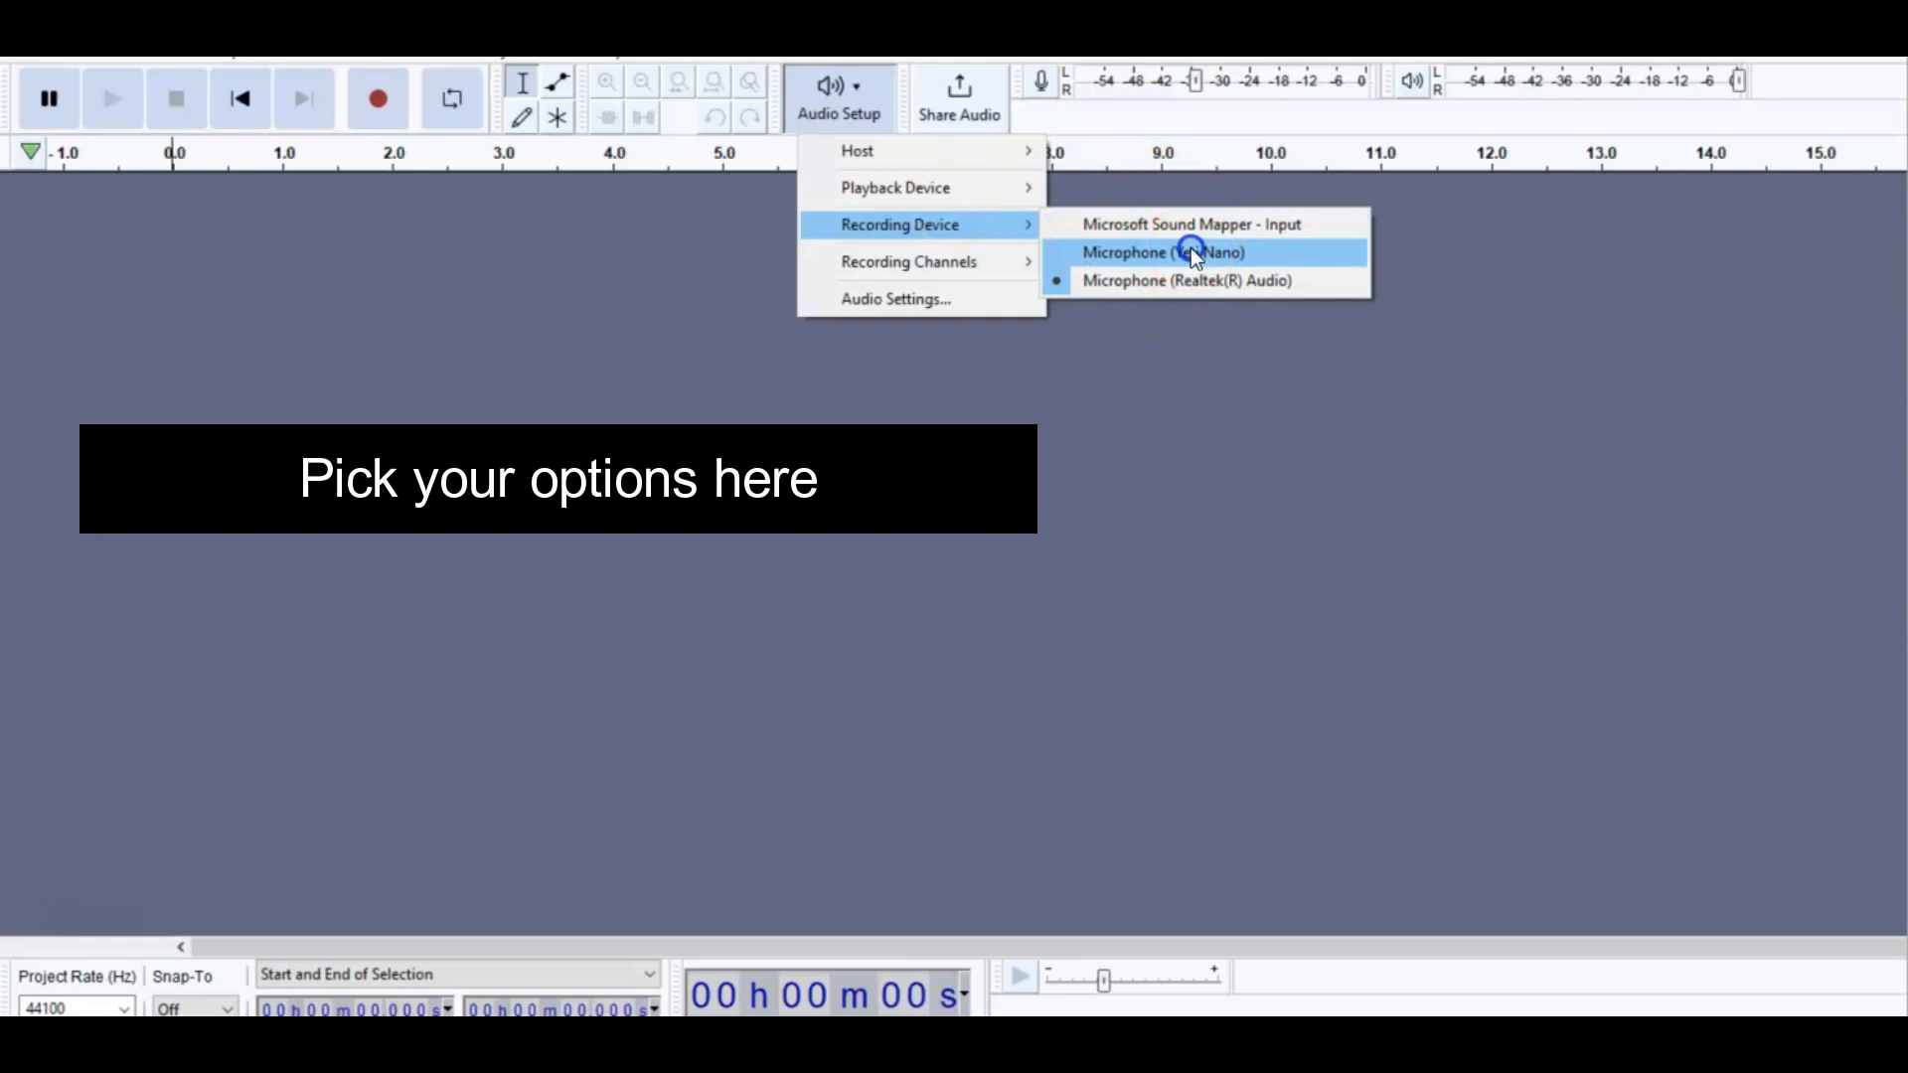
pyautogui.click(1162, 252)
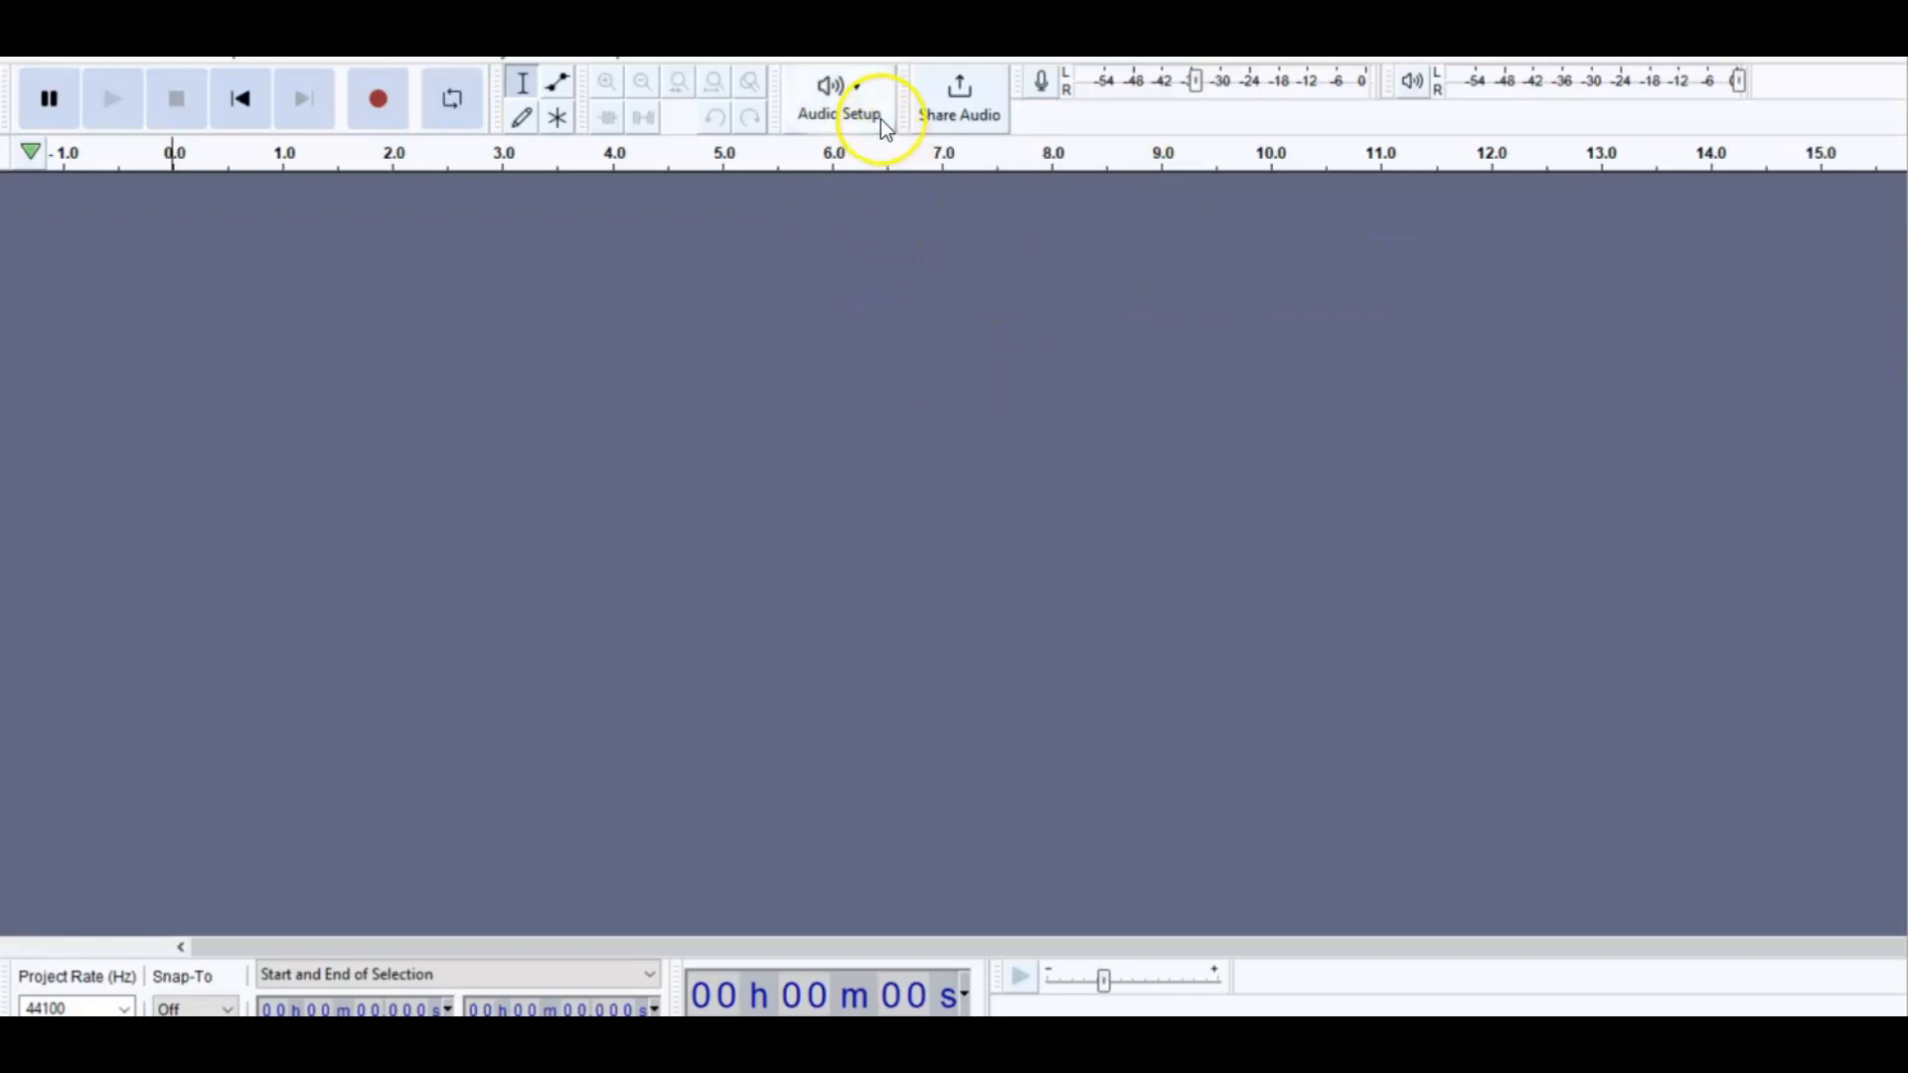
pyautogui.click(839, 98)
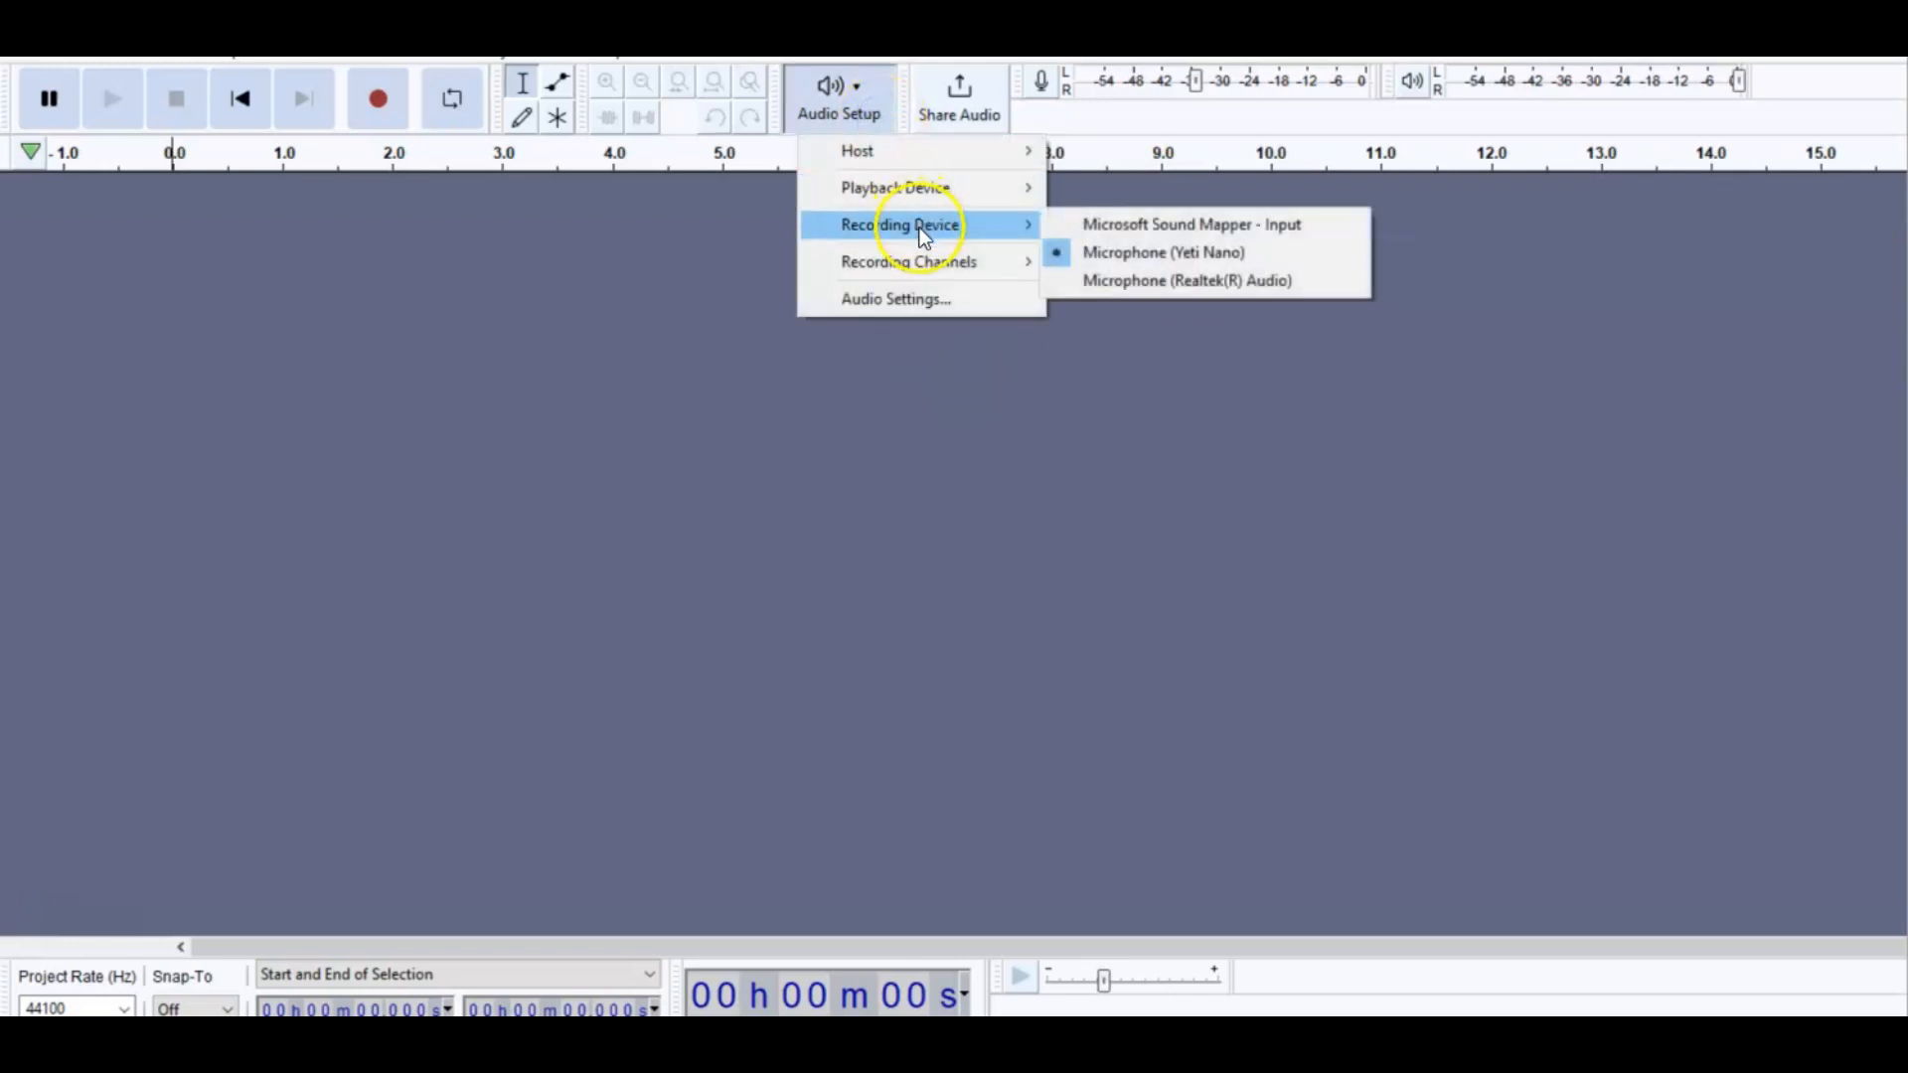
pyautogui.moveTo(1193, 223)
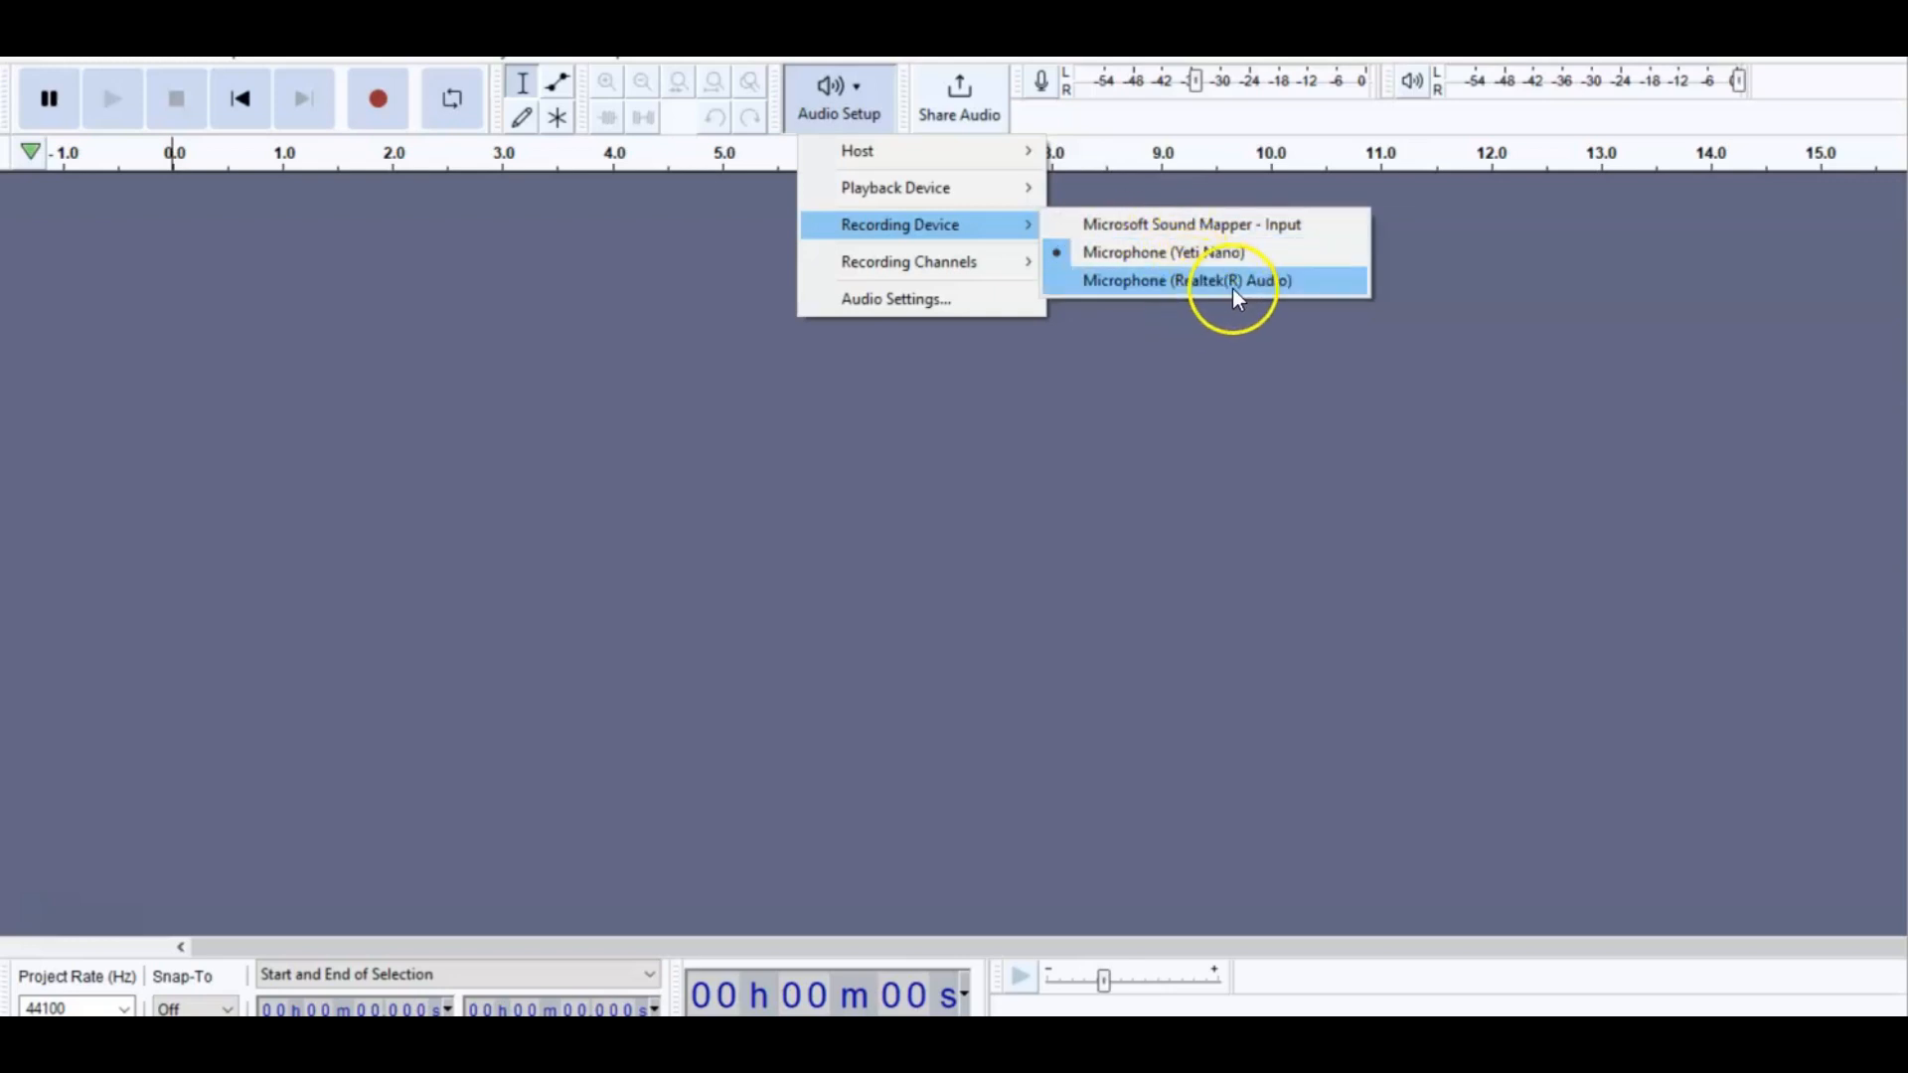
pyautogui.click(1189, 280)
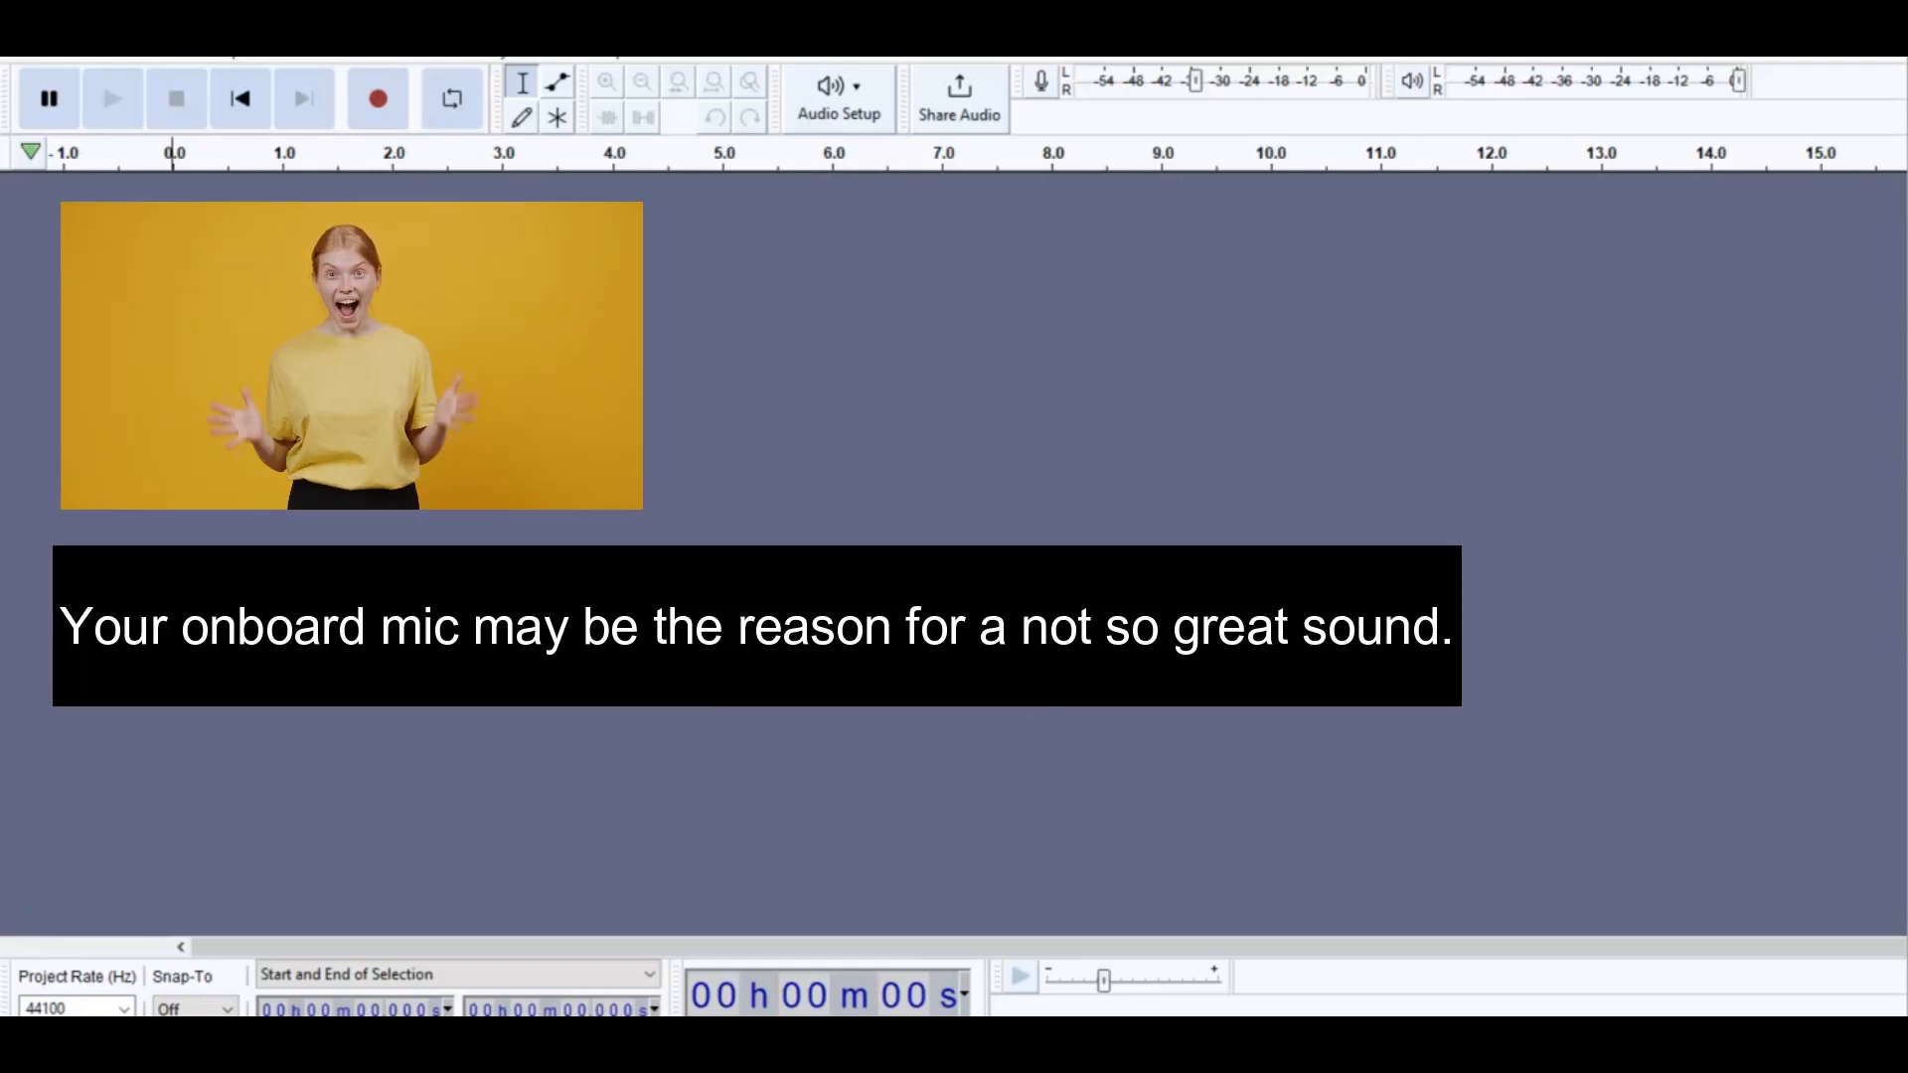
pyautogui.click(837, 97)
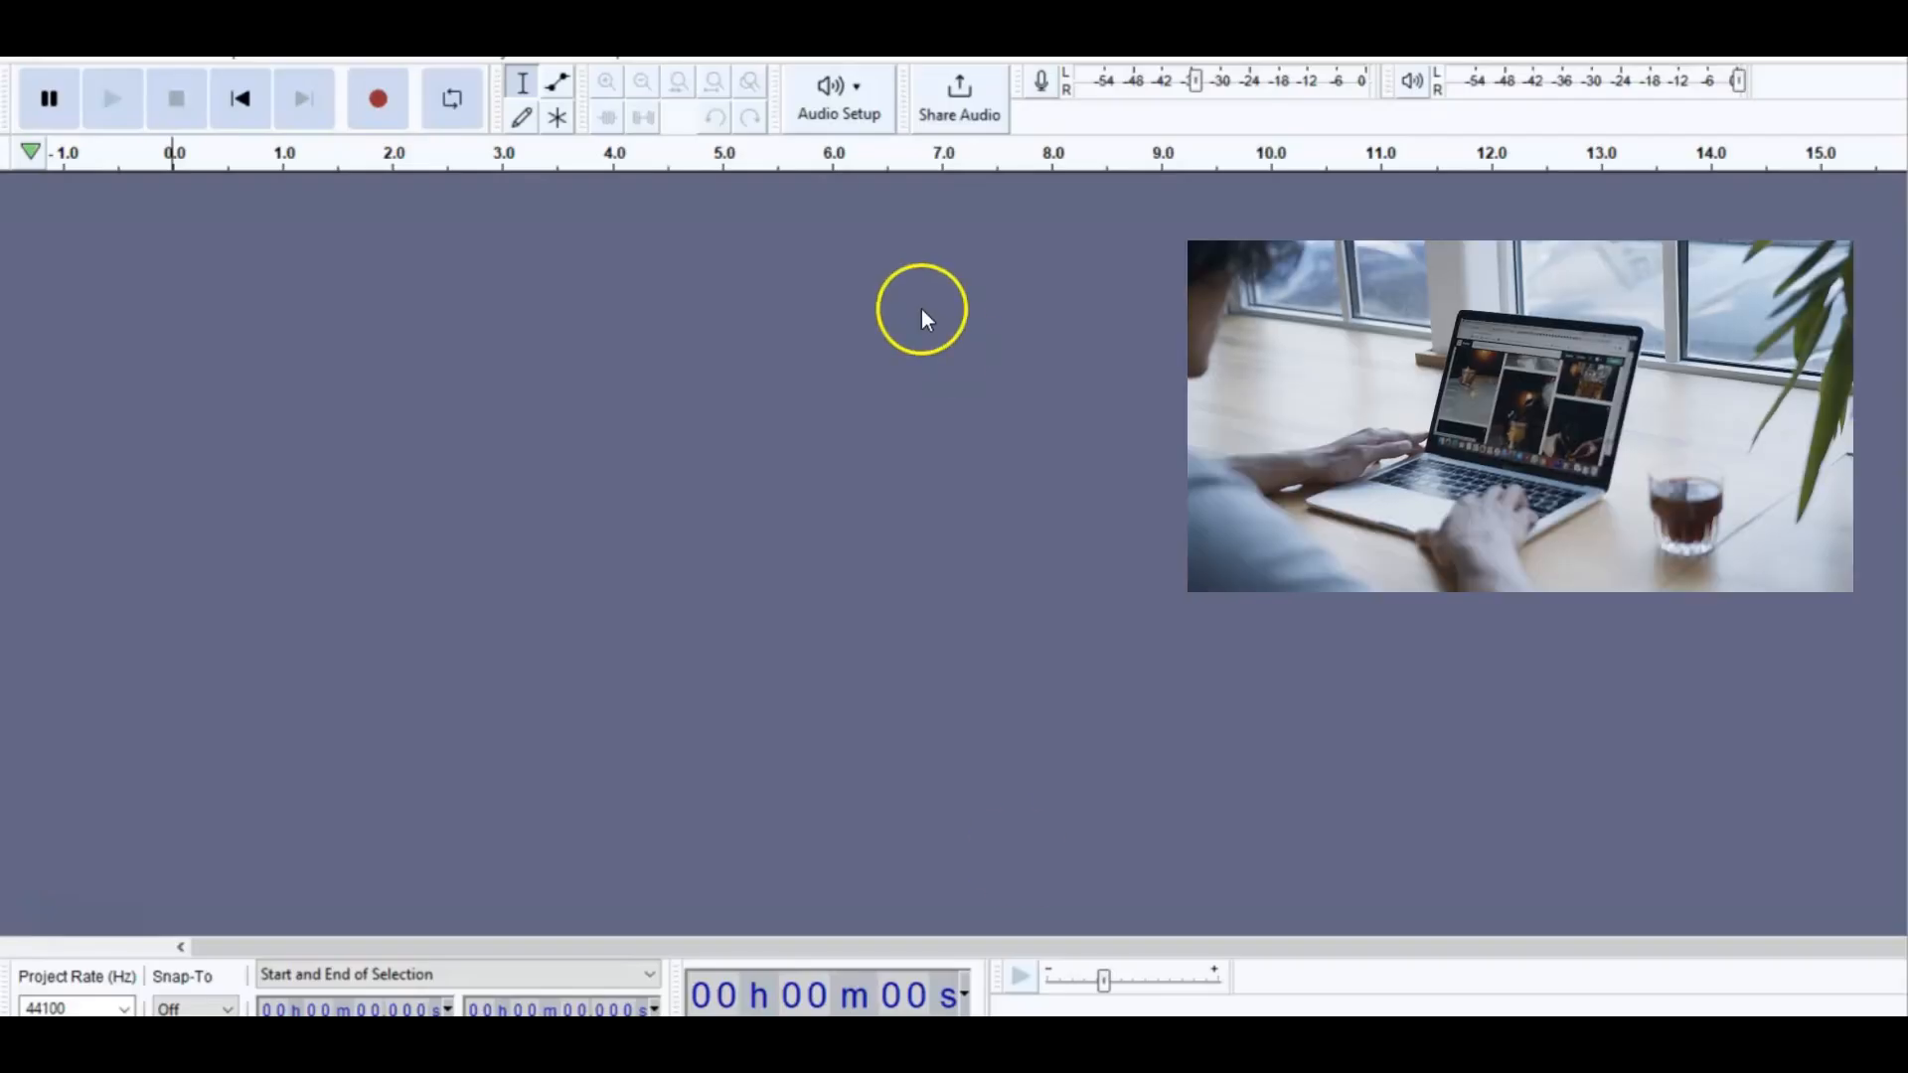
# - Reopen Audio Setup to confirm Microphone (Yeti Nano) is the checked recording device
pyautogui.click(838, 97)
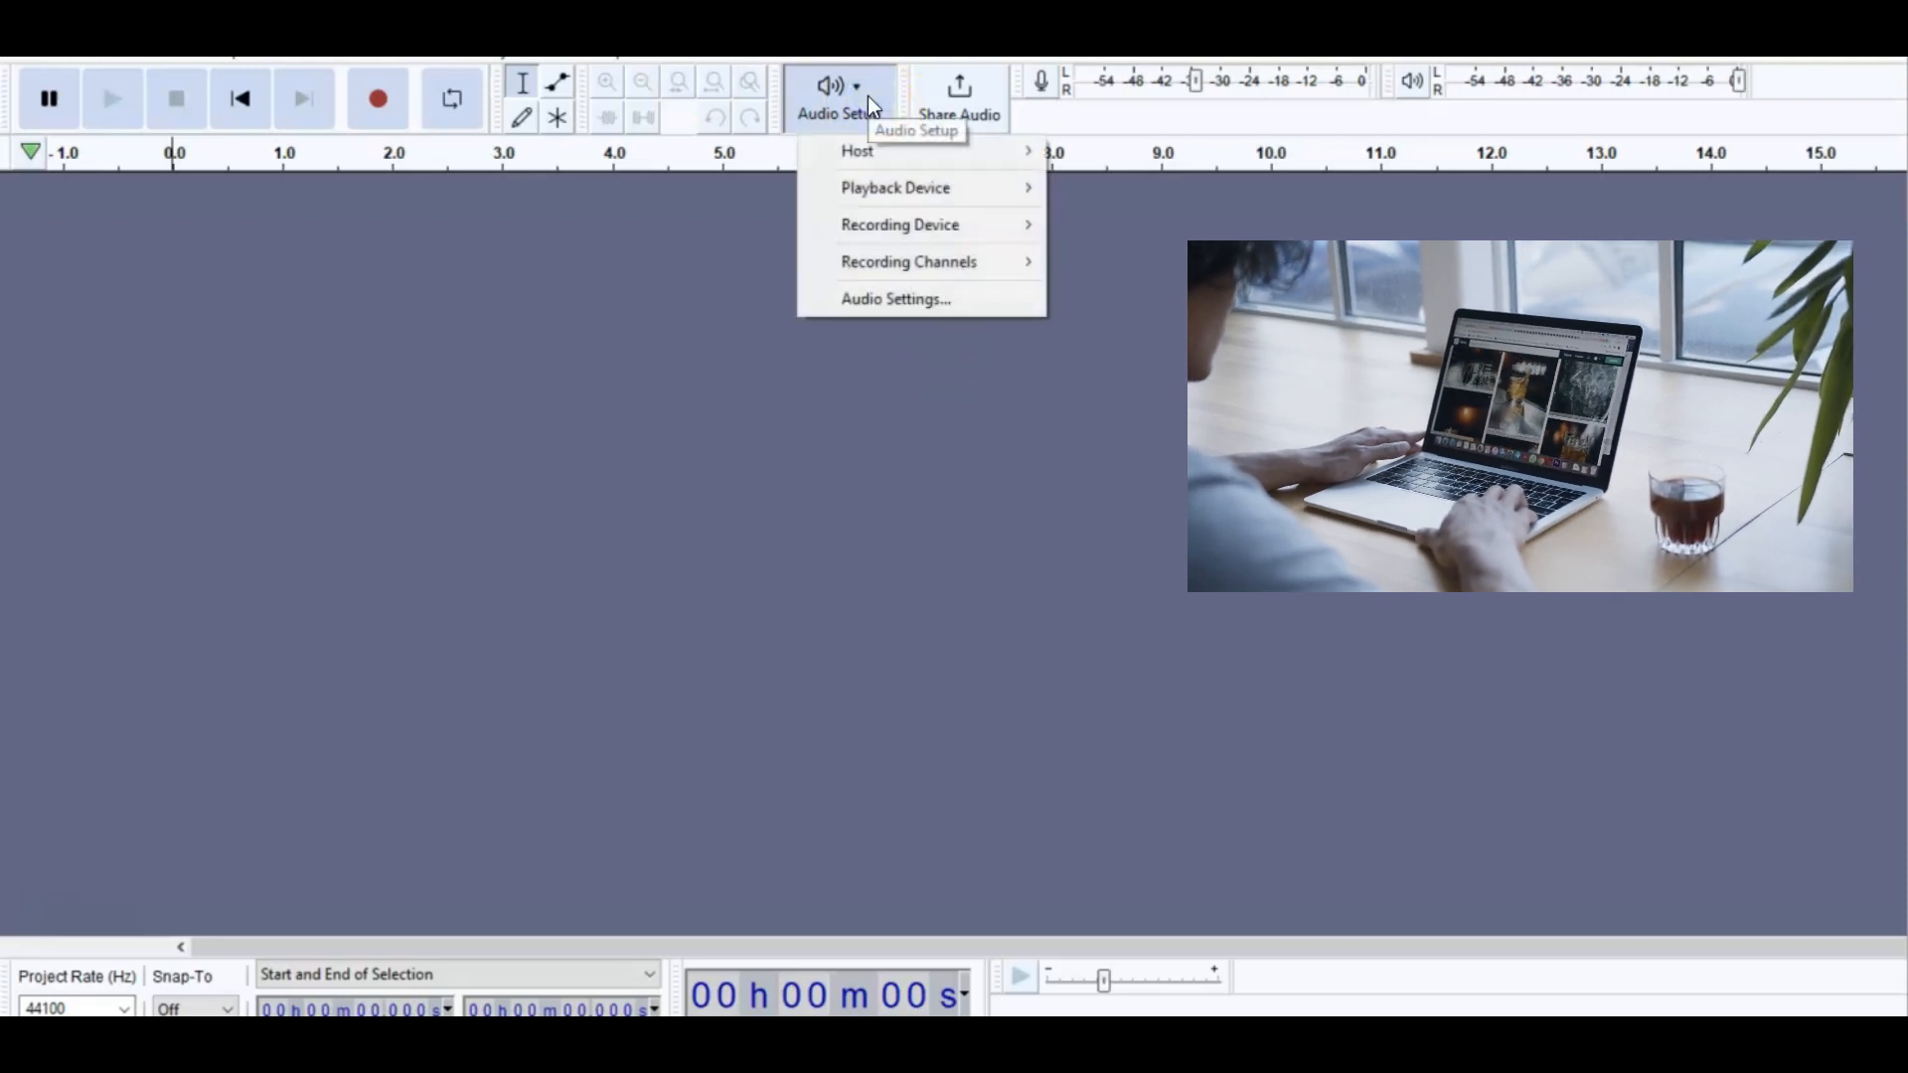
pyautogui.moveTo(899, 224)
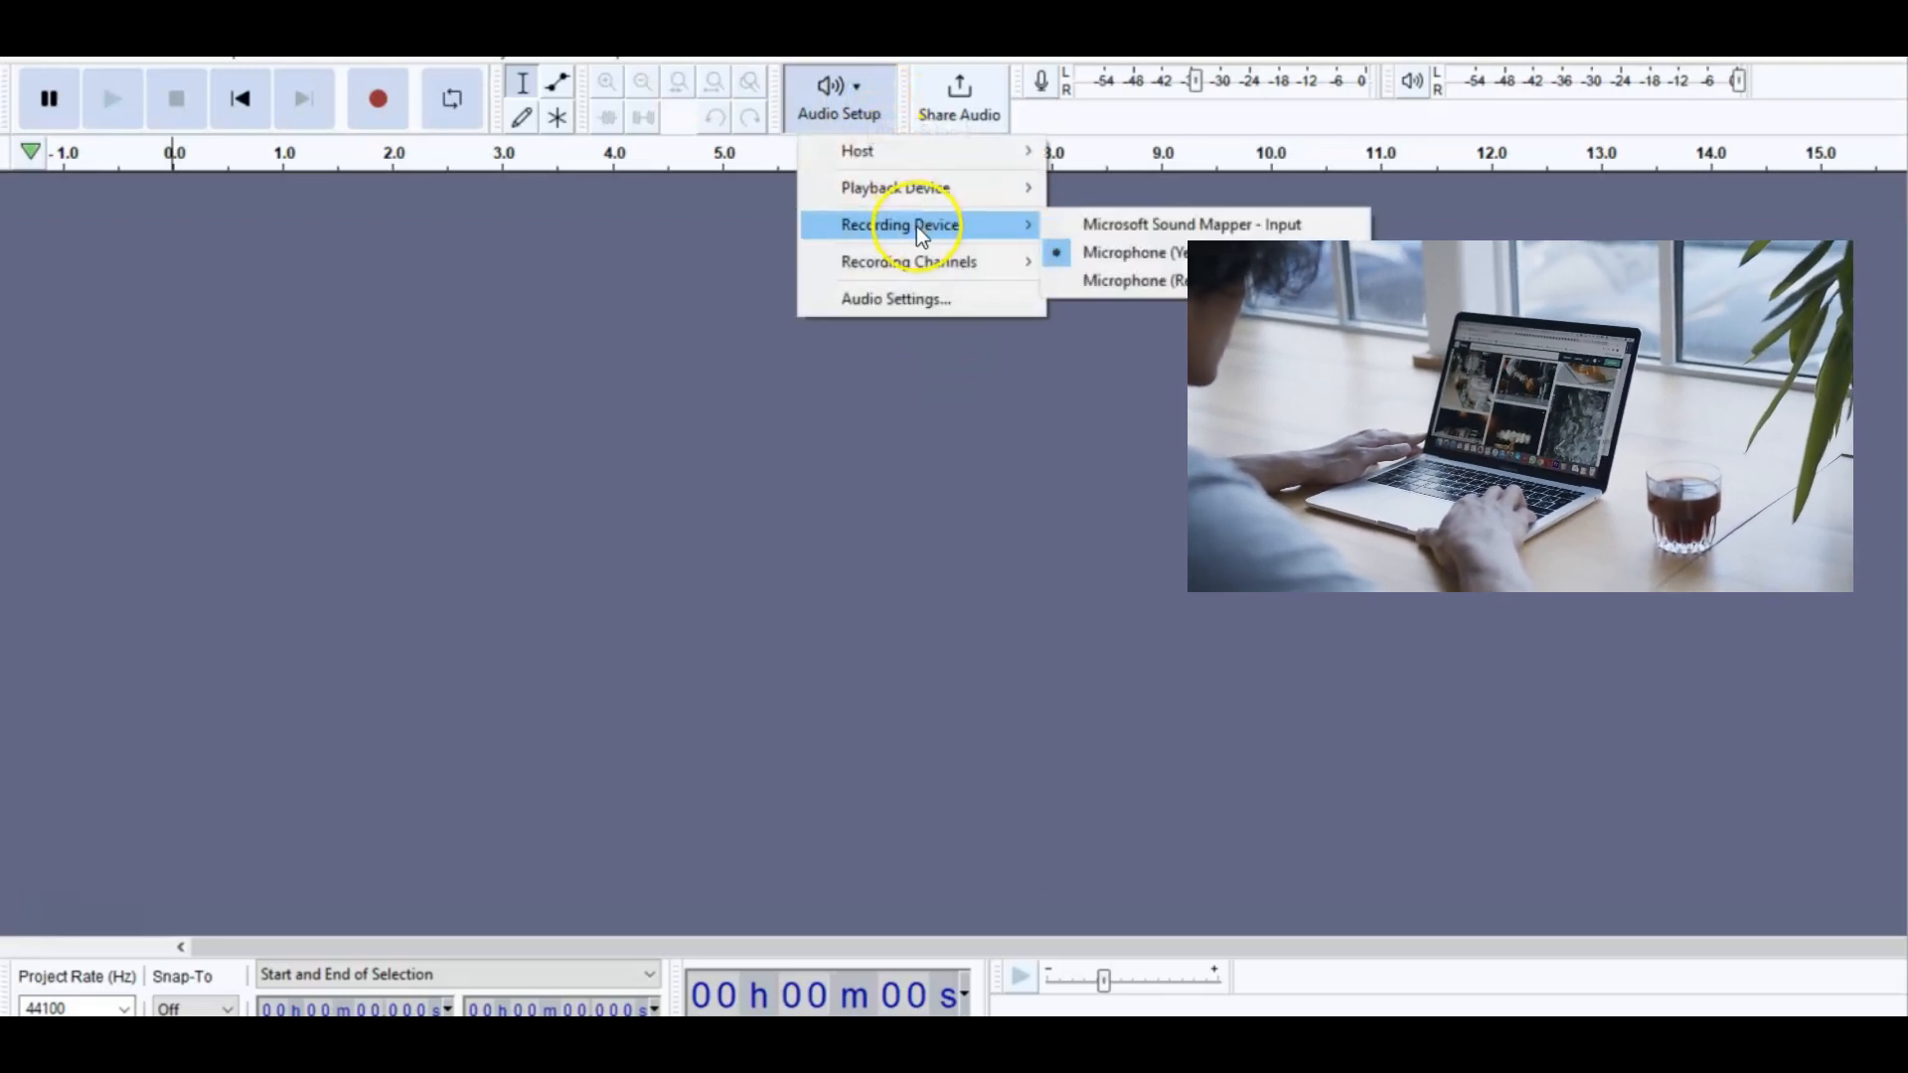
pyautogui.moveTo(897, 187)
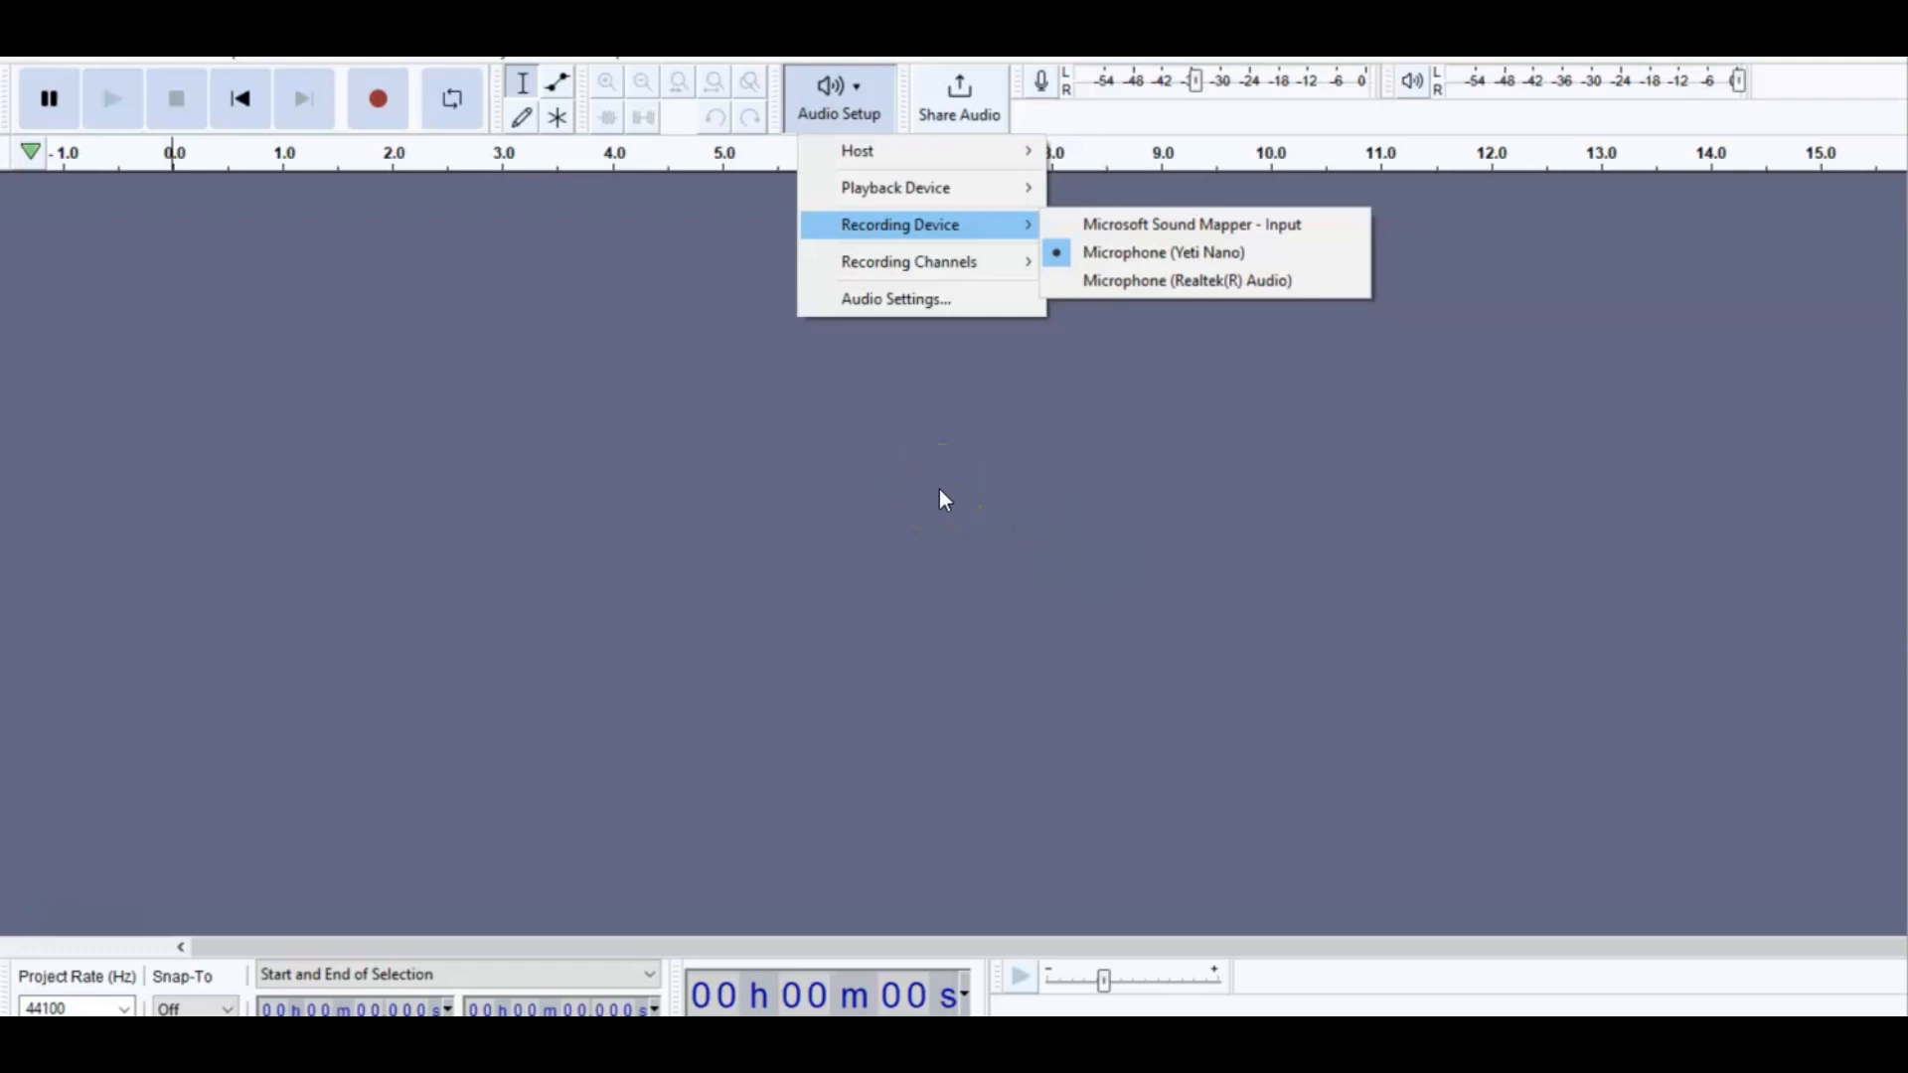
pyautogui.moveTo(943, 499)
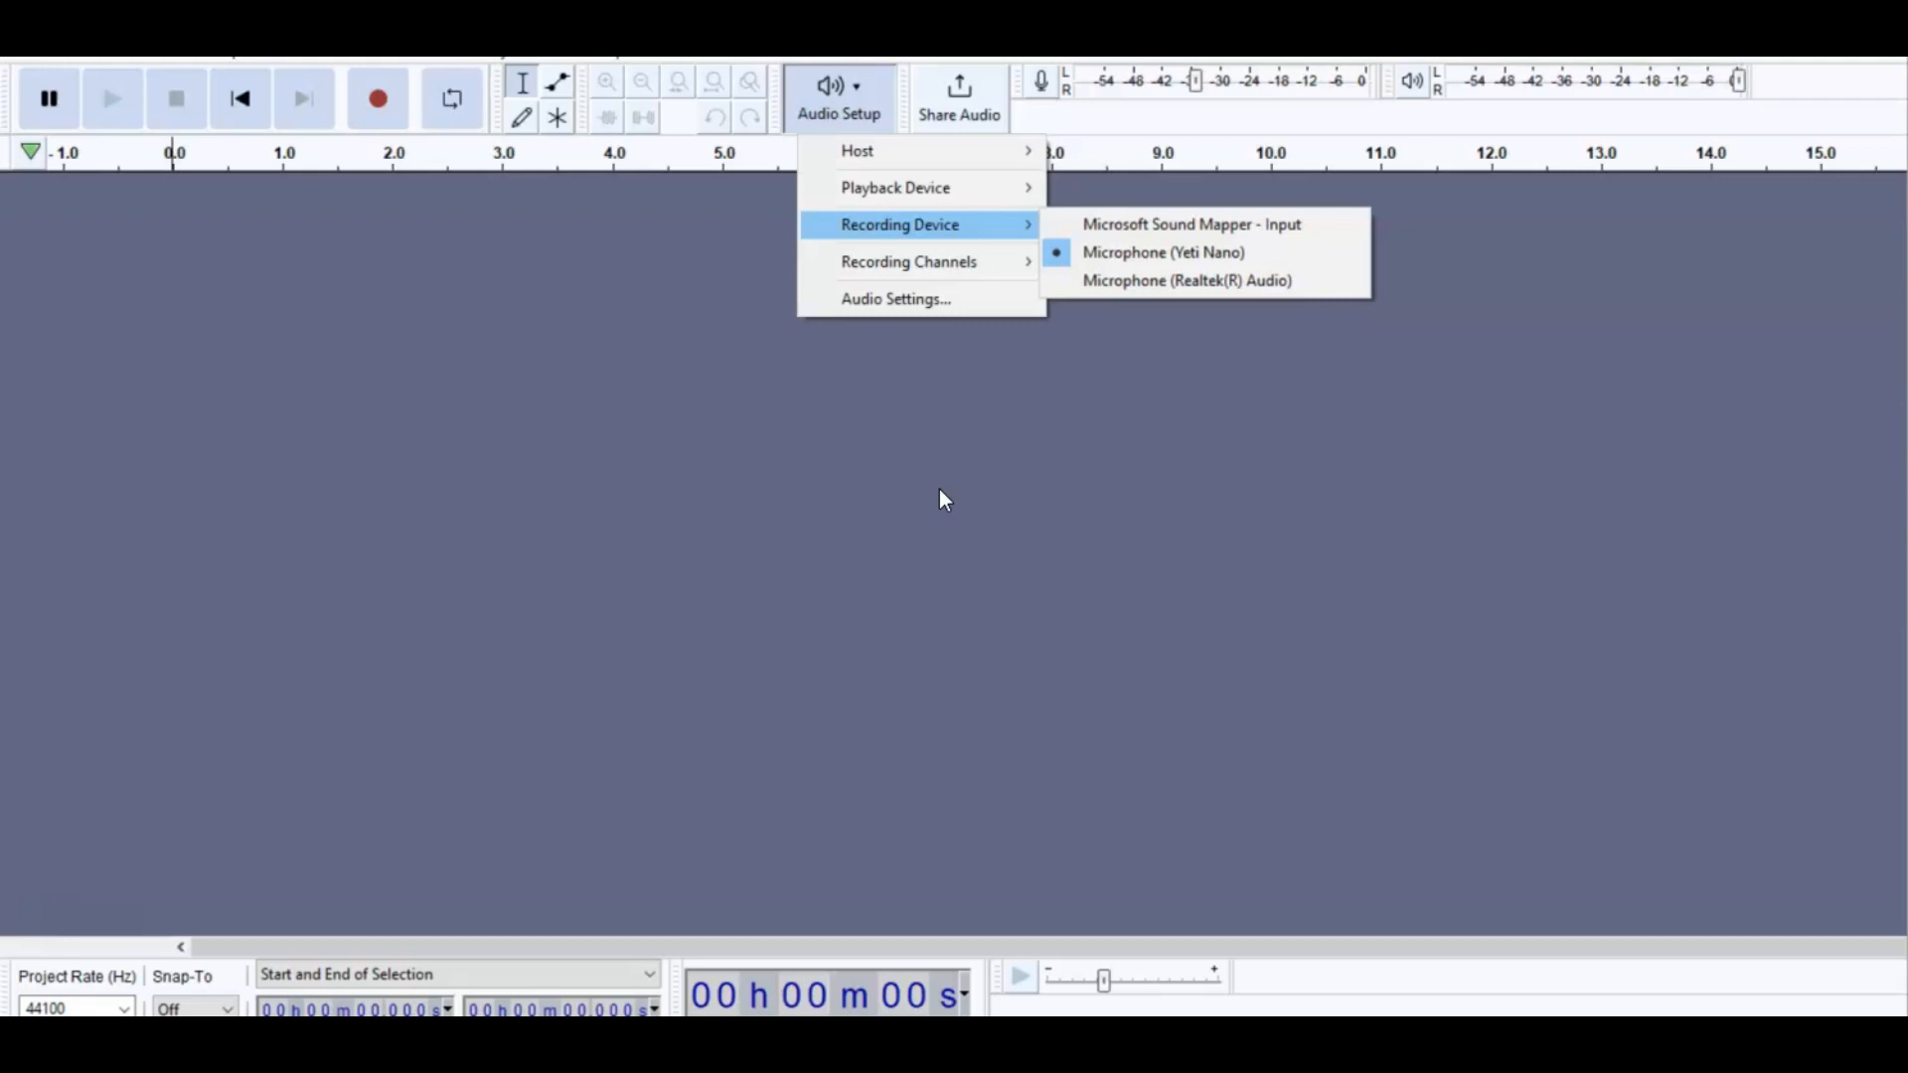
pyautogui.moveTo(612, 413)
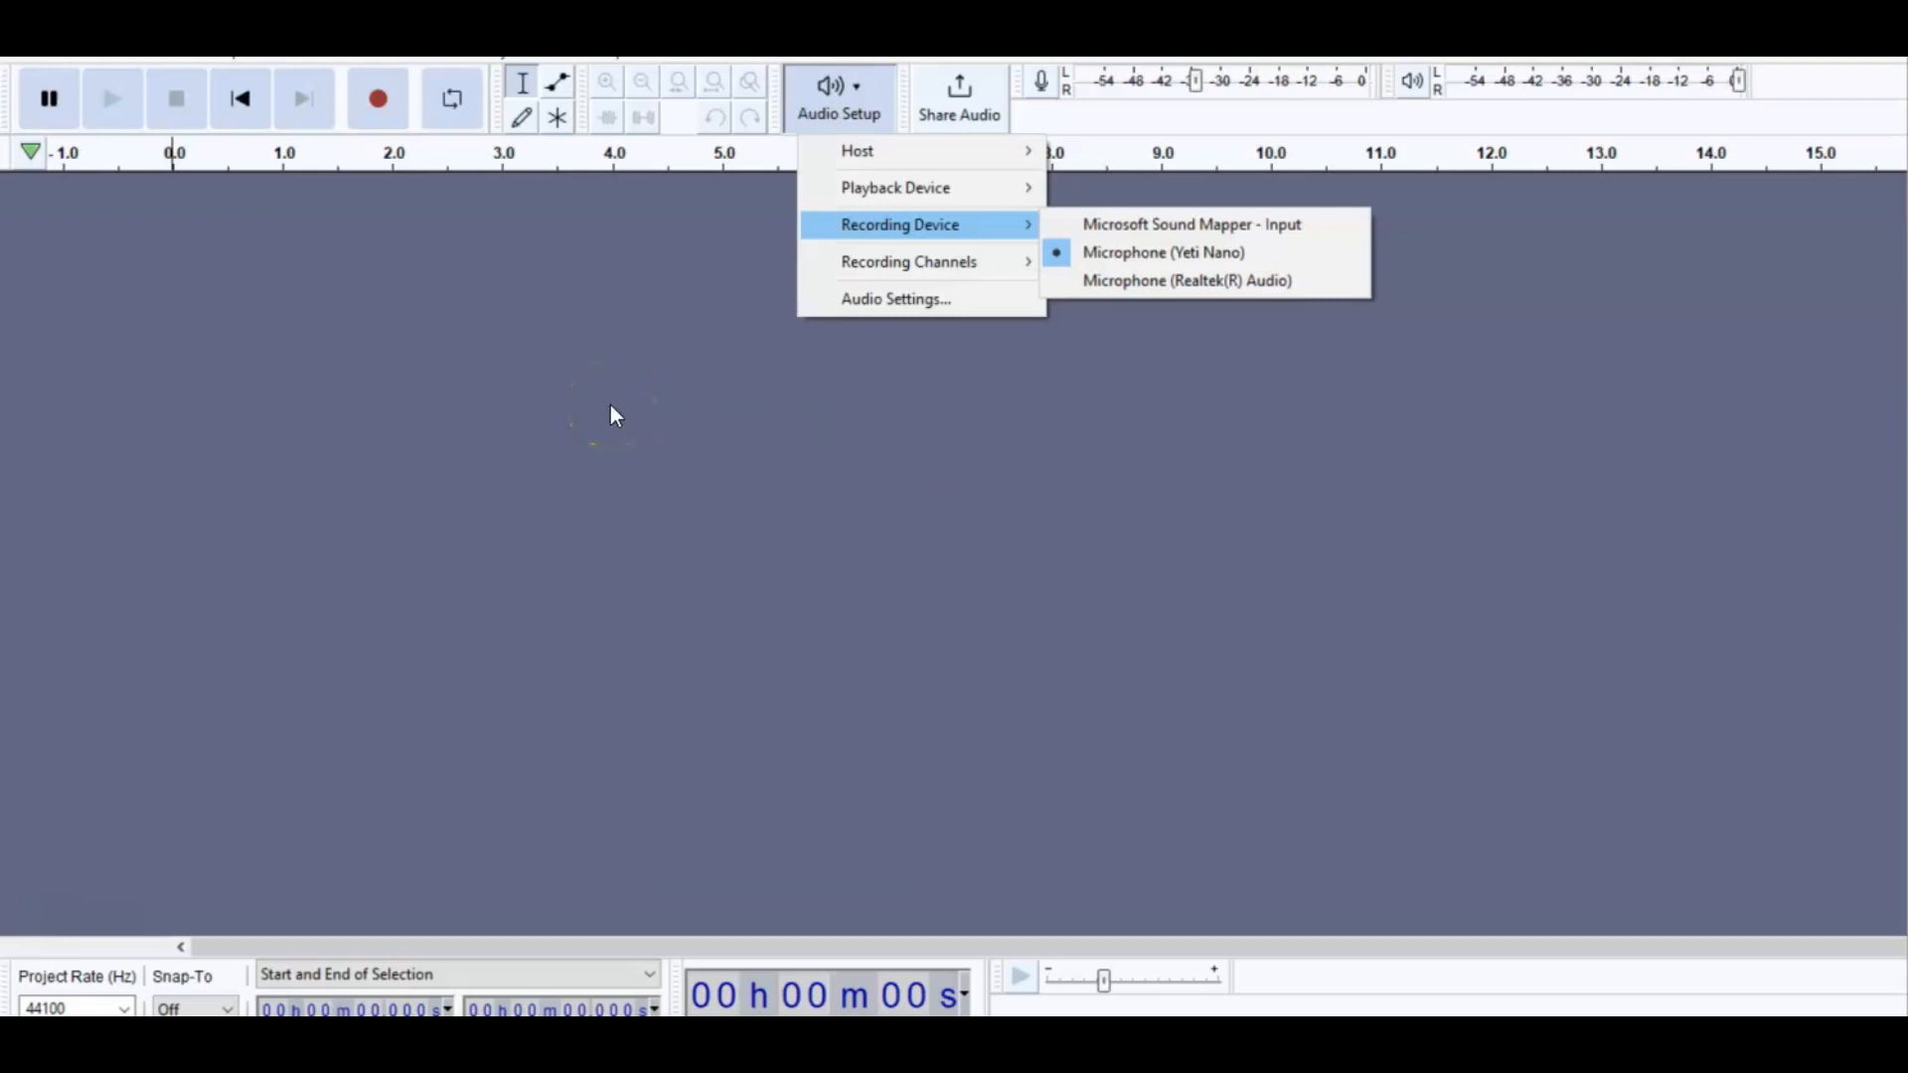